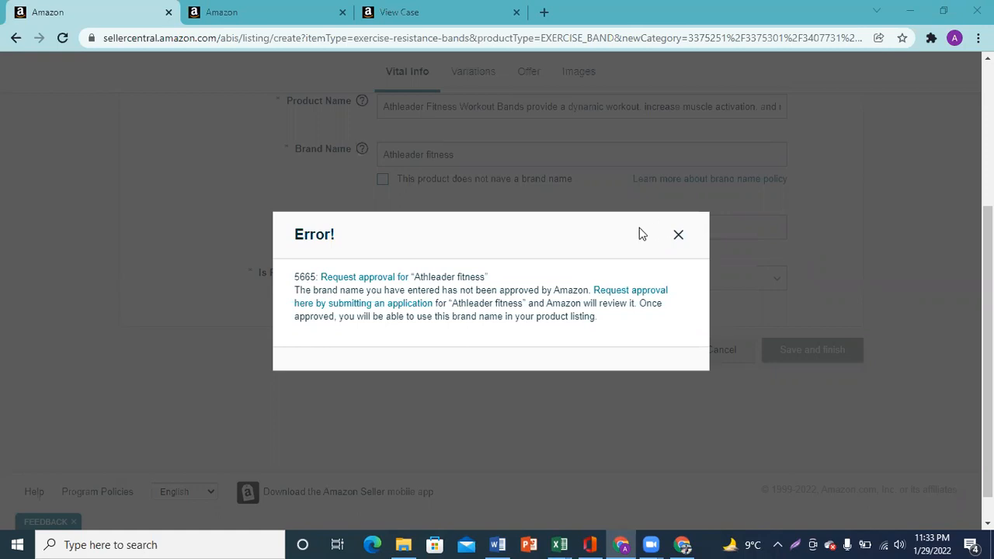
mouse_move(633, 171)
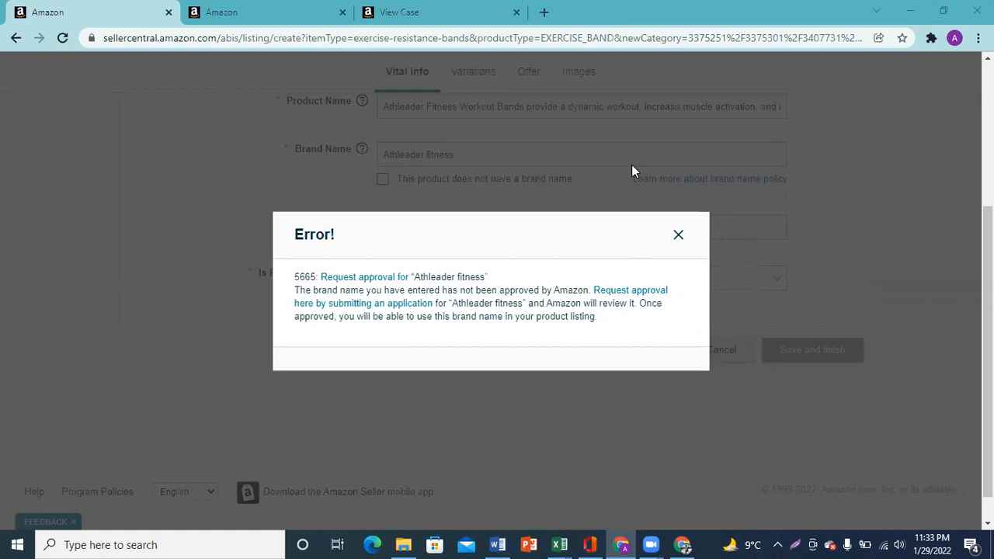
mouse_move(416, 280)
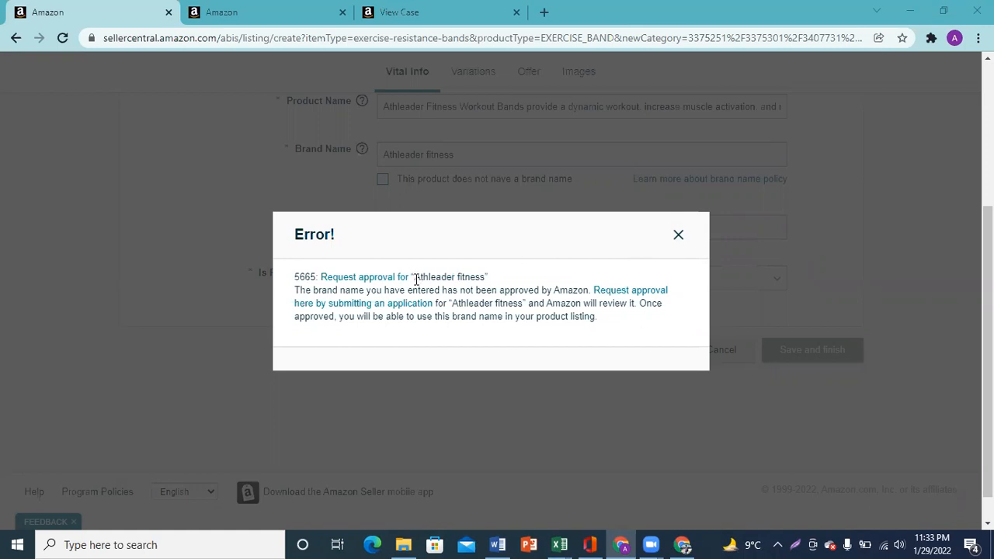
- Start the brand approval application for Athleader fitness and reach its Brand Website URL field
double_click(447, 276)
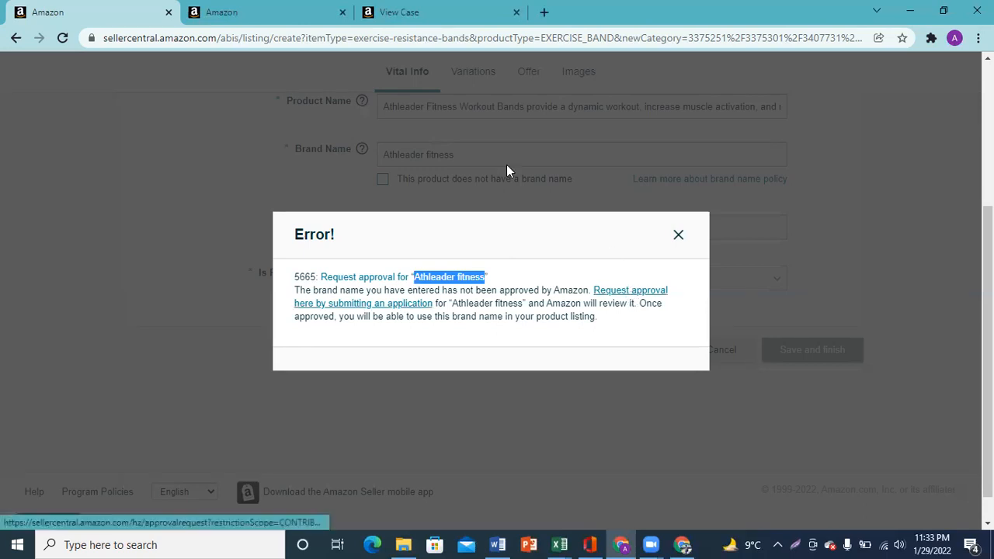
left_click(362, 295)
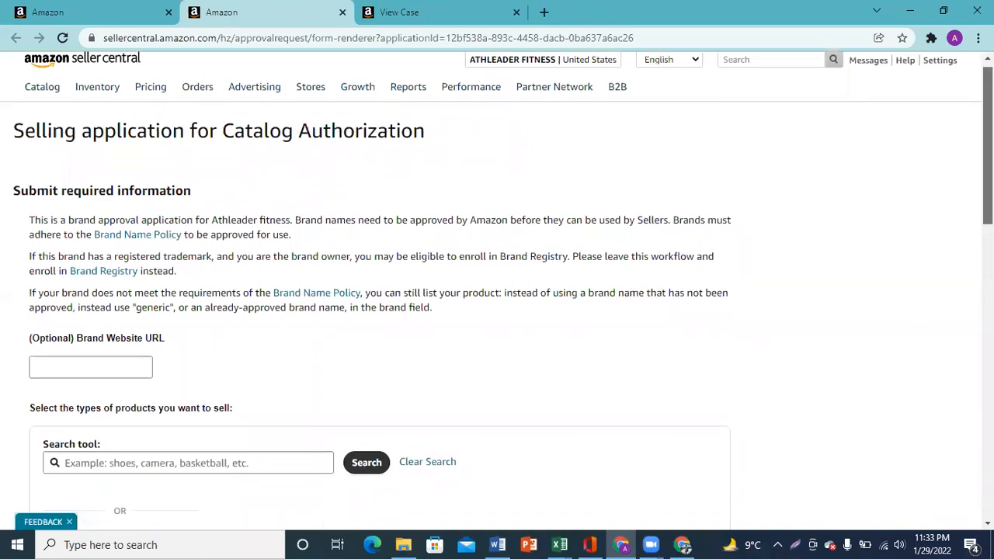
scroll("down", 3)
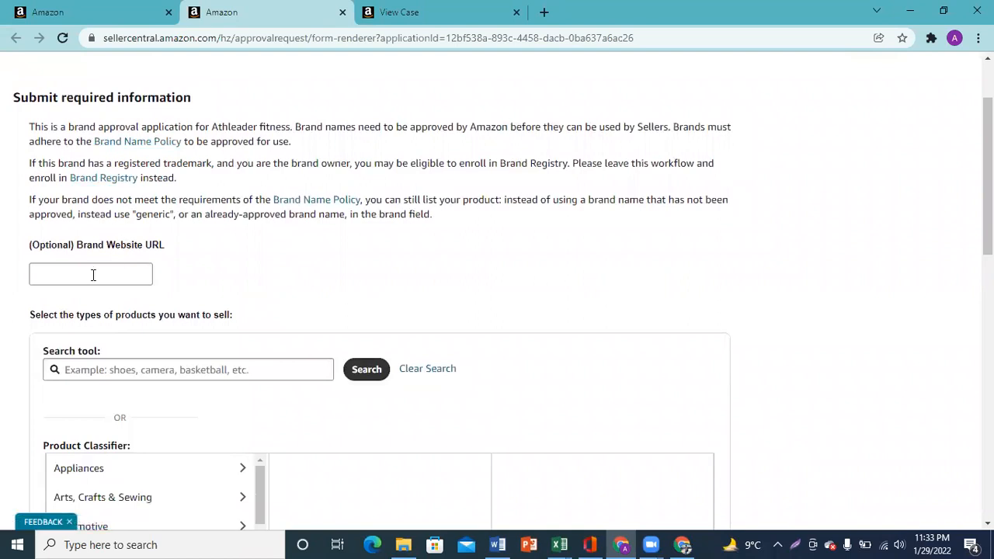
left_click(90, 273)
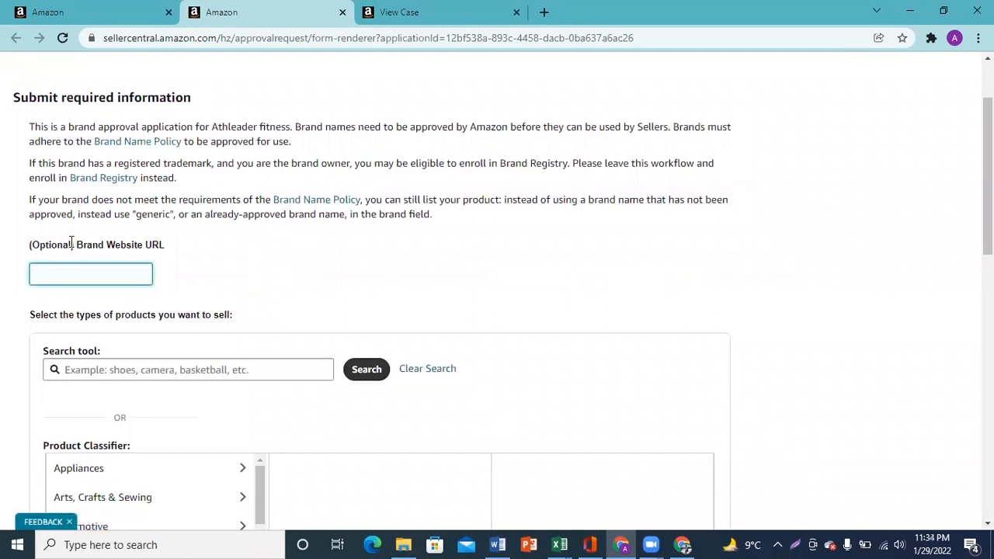
double_click(50, 245)
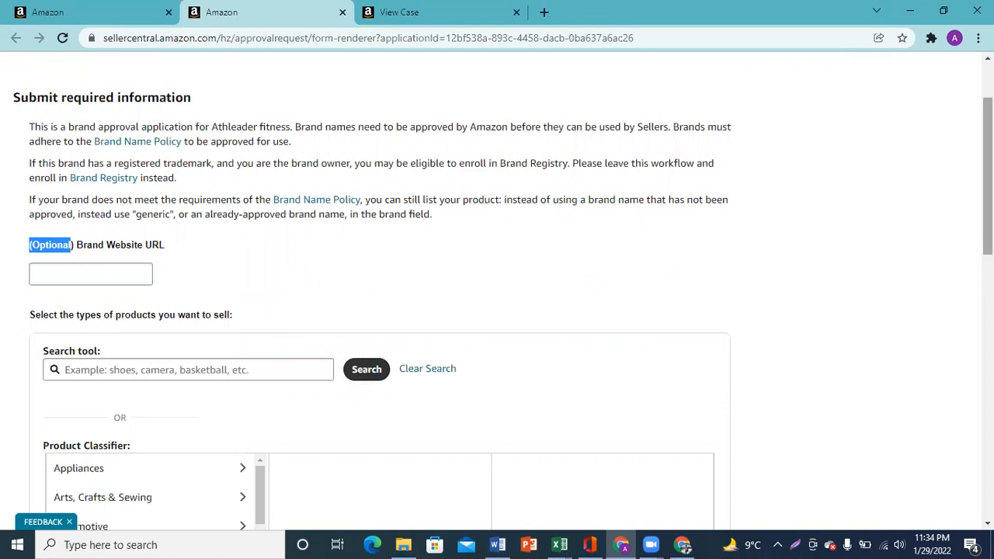
- Scroll down the application to the Submit documents section
scroll("down", 3)
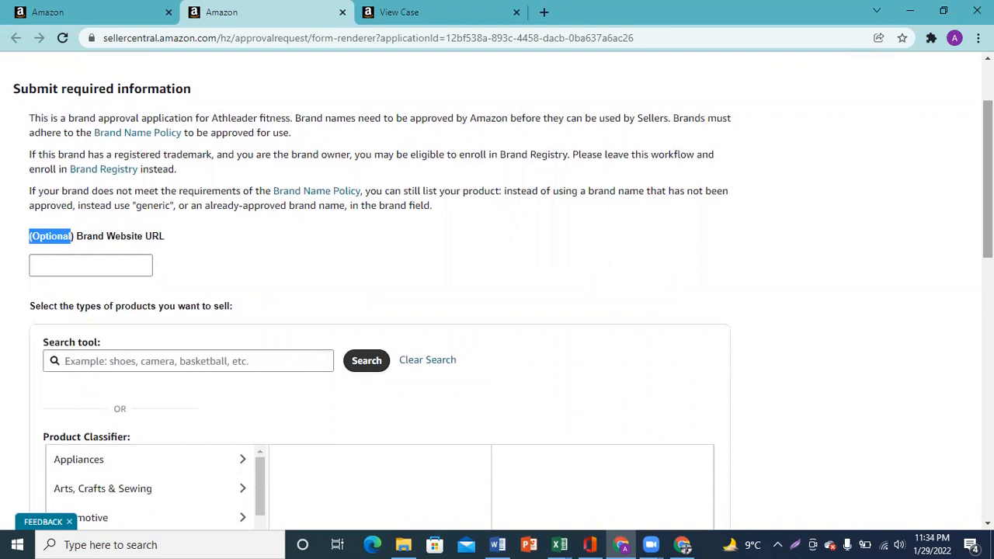
scroll("down", 3)
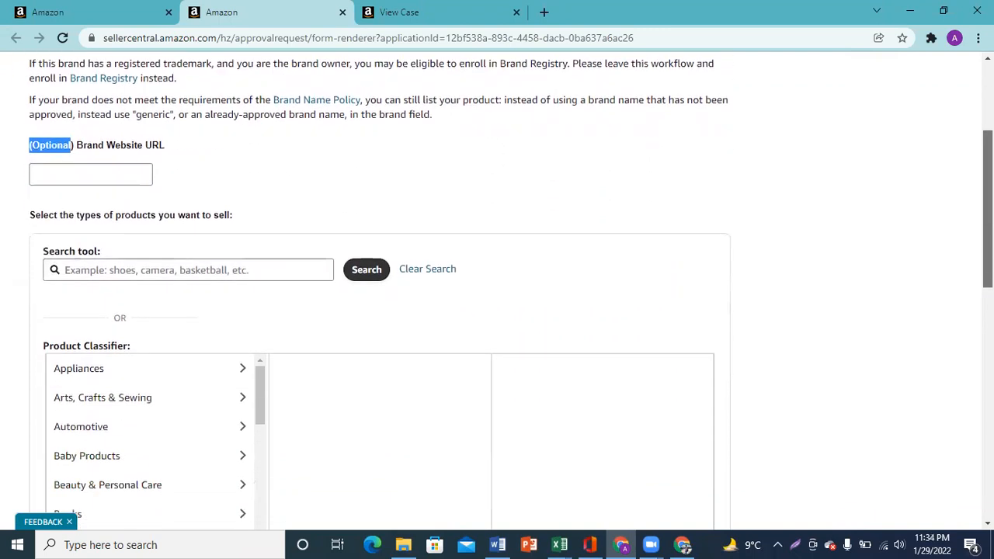
scroll("down", 3)
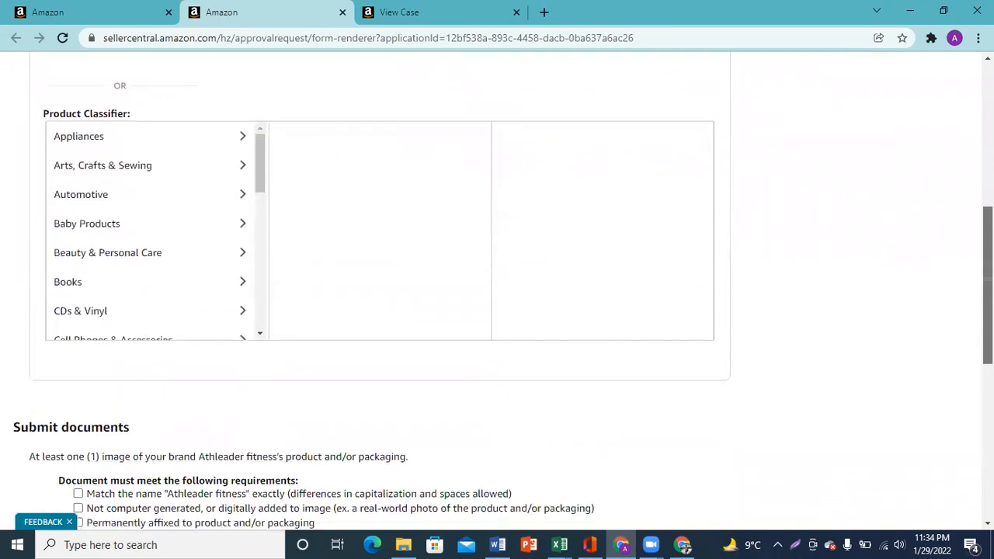
scroll("down", 3)
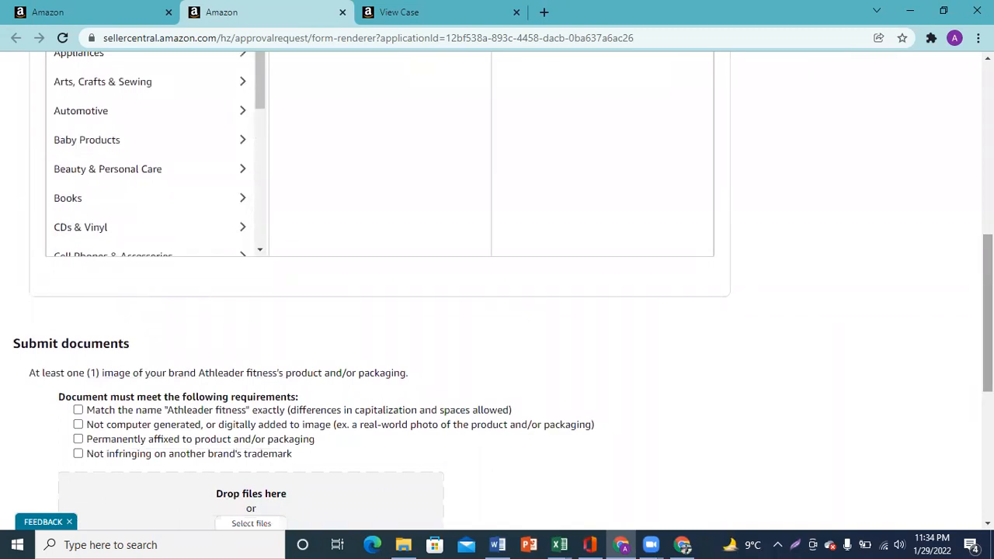
scroll("down", 3)
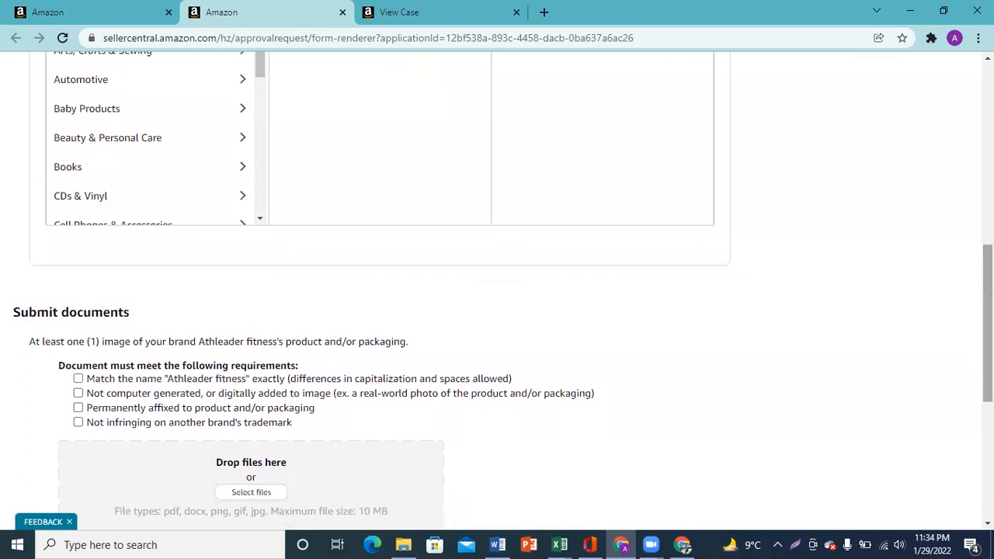
scroll("down", 3)
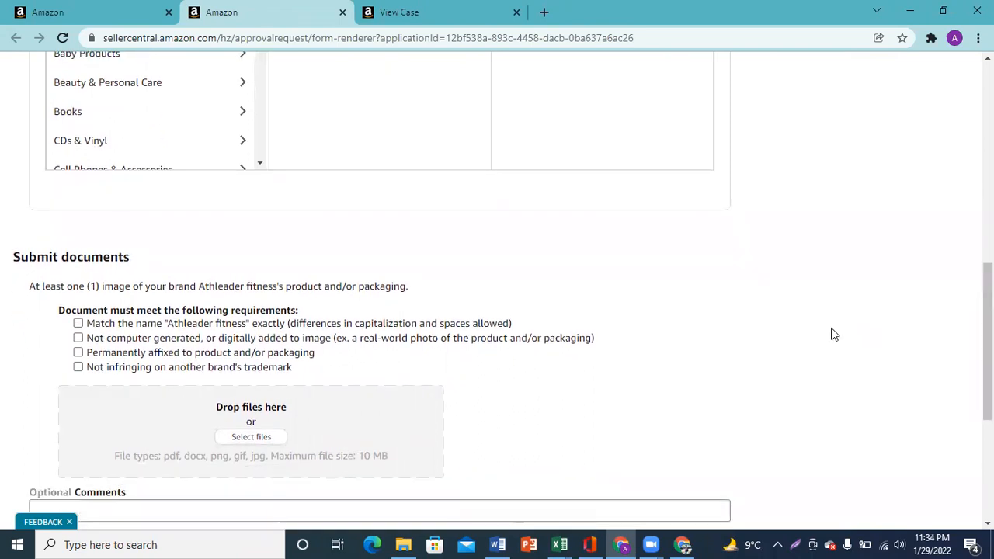
mouse_move(233, 337)
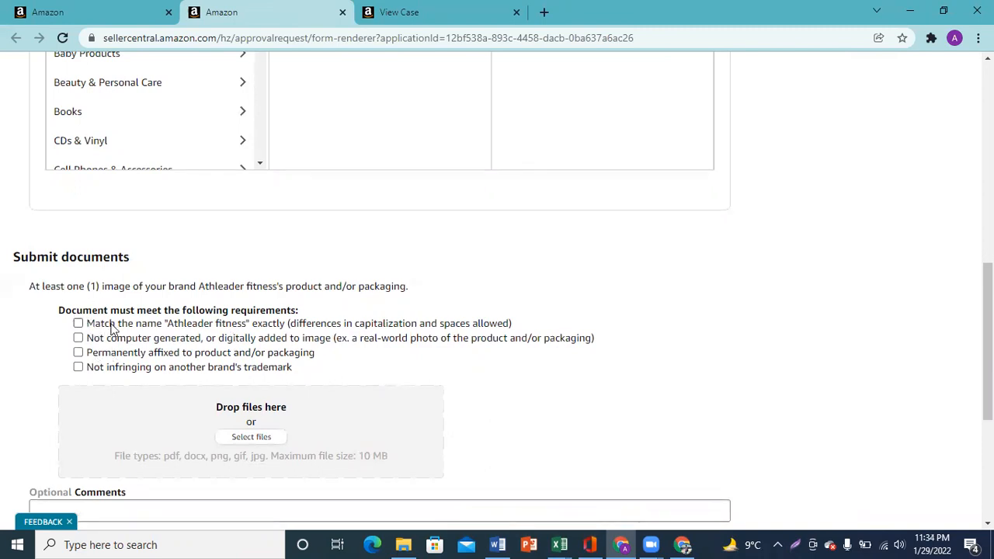
mouse_move(171, 329)
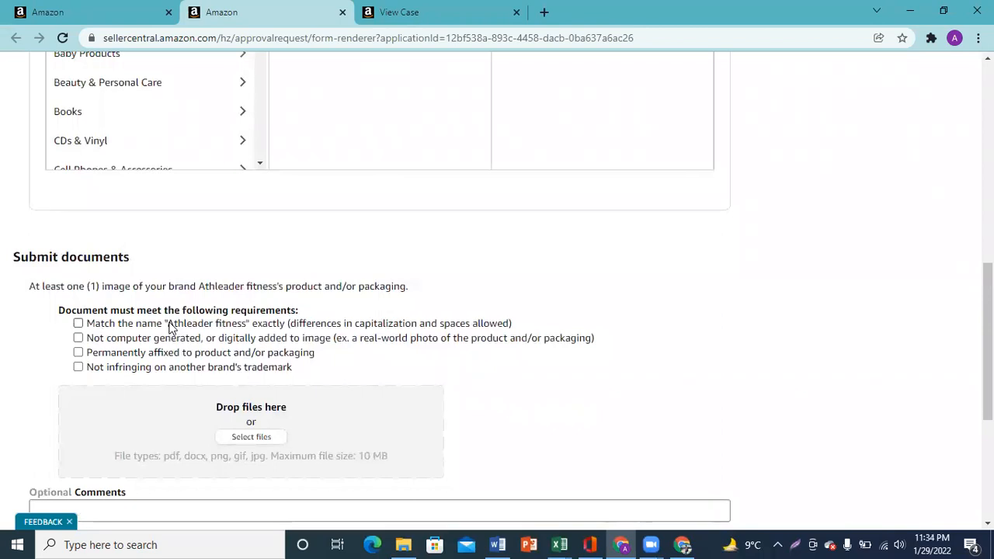
double_click(205, 323)
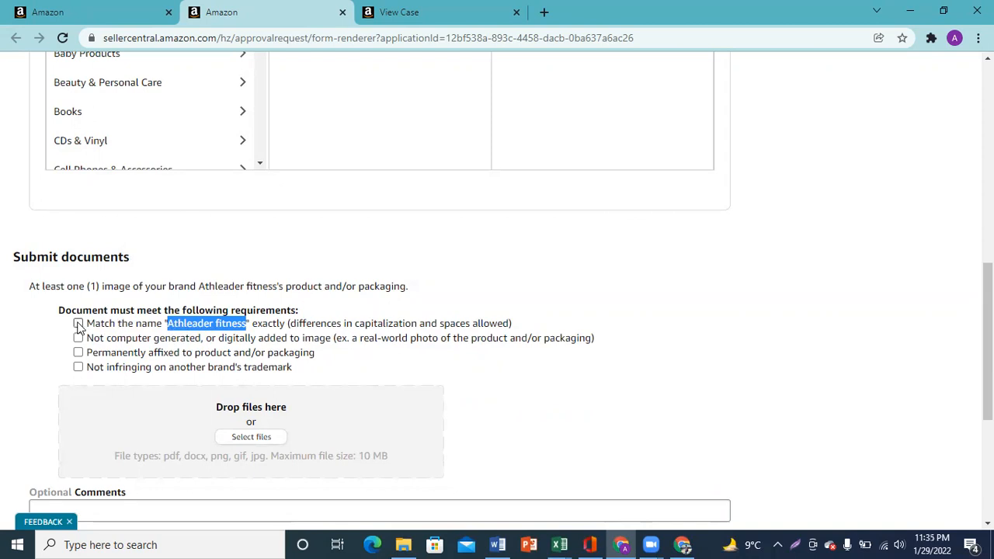
- Confirm the image matches the brand name, is not computer generated and the name is permanently affixed
left_click(78, 323)
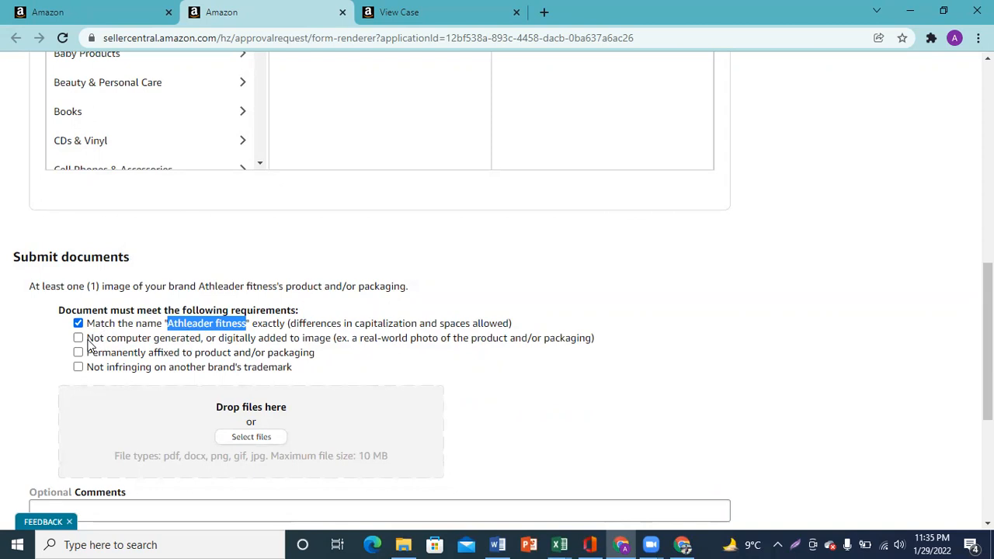
mouse_move(153, 351)
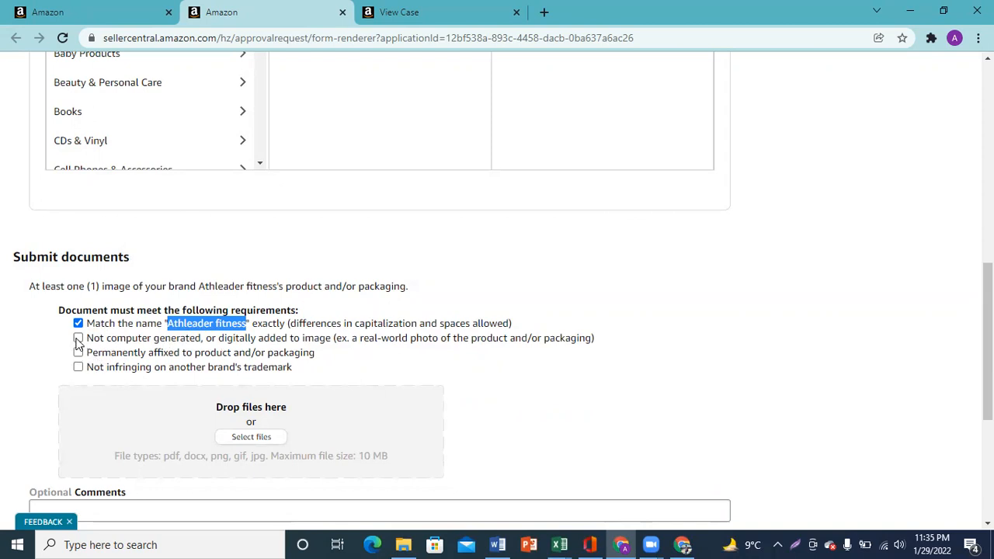
left_click(77, 339)
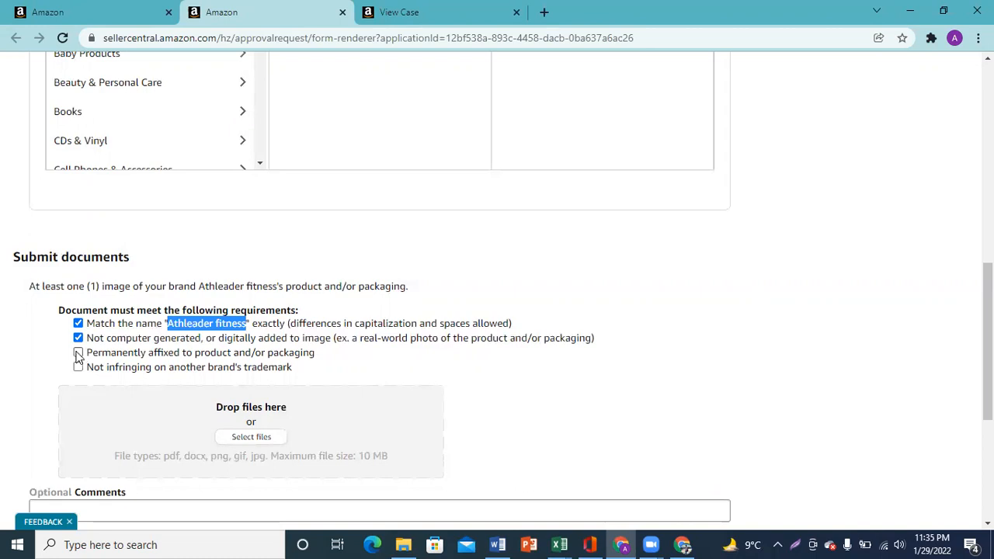
left_click(78, 366)
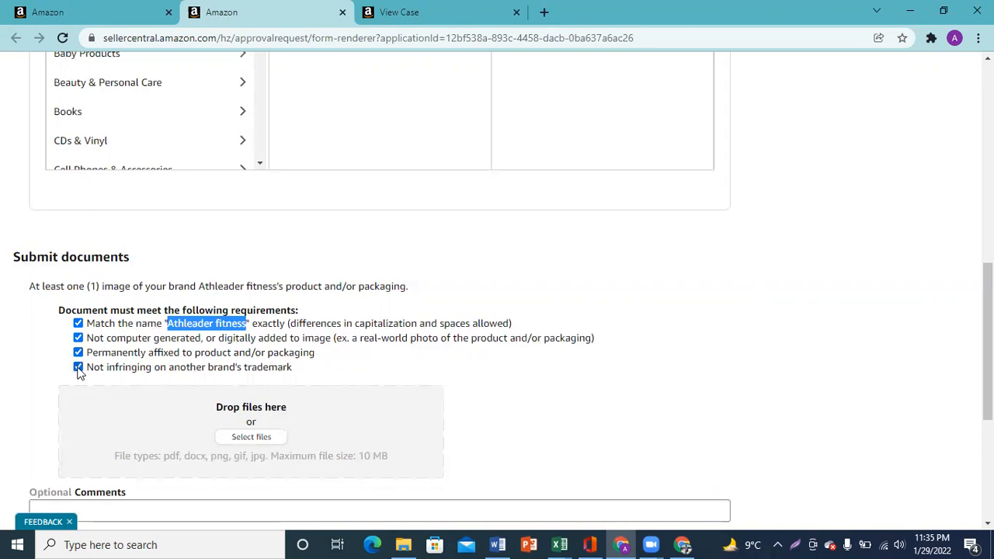
scroll("down", 3)
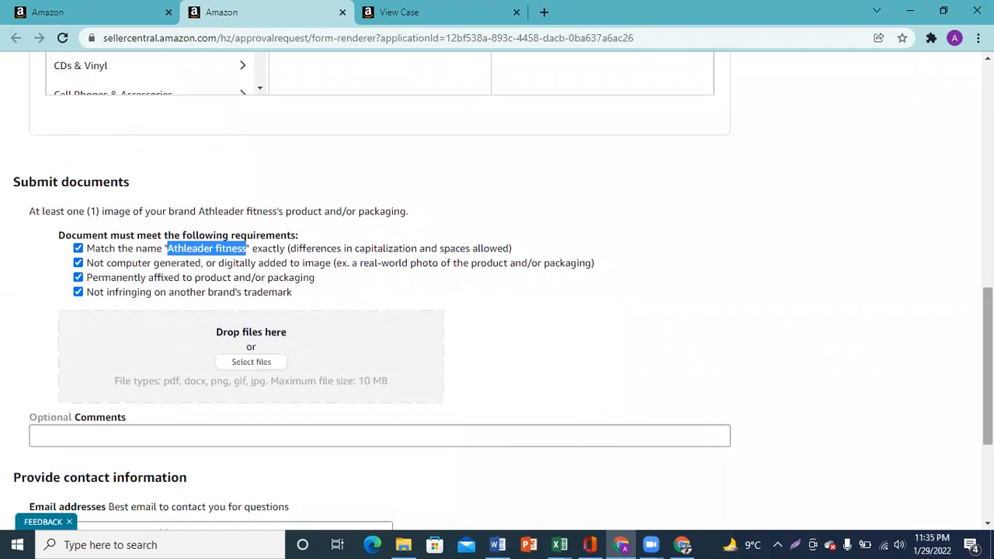
scroll("down", 3)
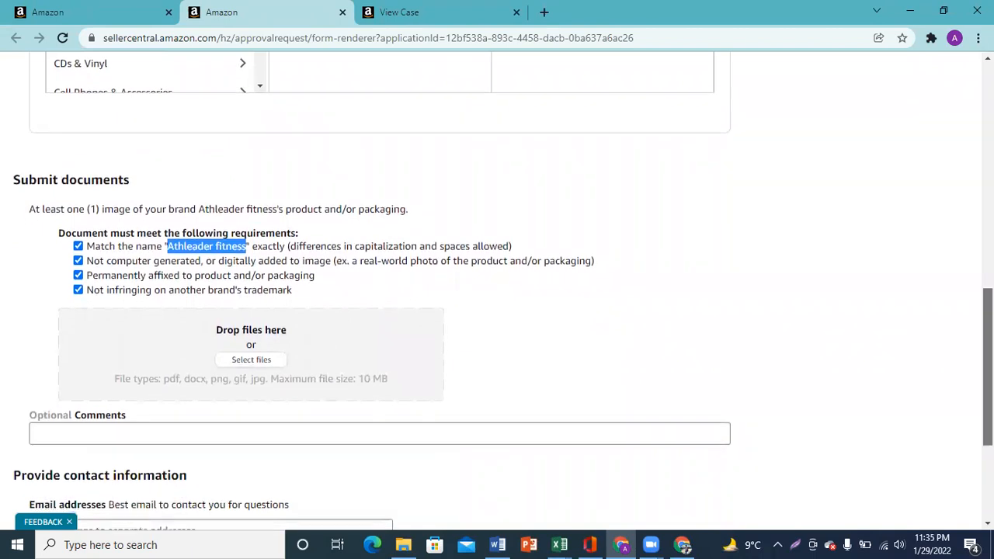
scroll("down", 3)
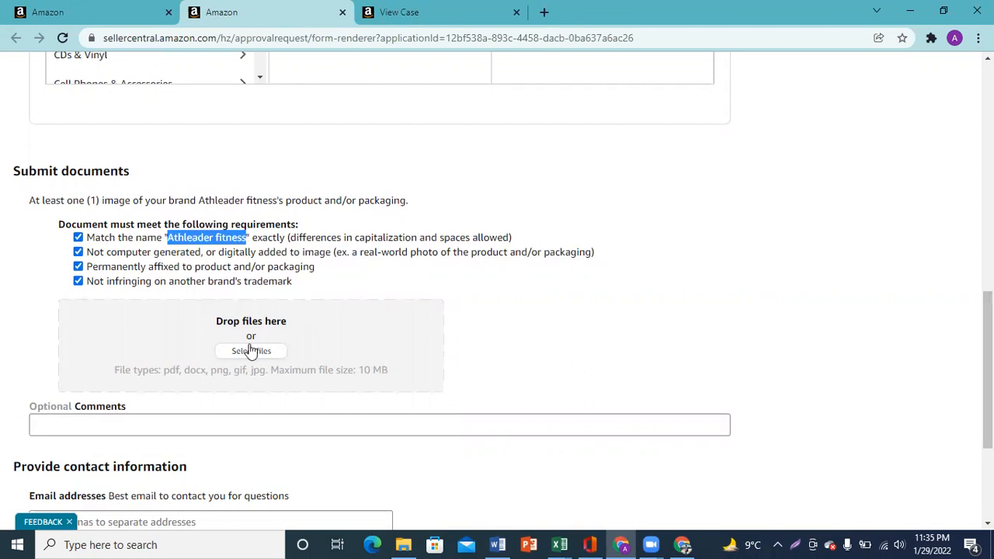
- Browse the UA-Bands-Long and IMG-20220126-WA0087 images in Downloads, then review the Athleader support case reply
left_click(252, 352)
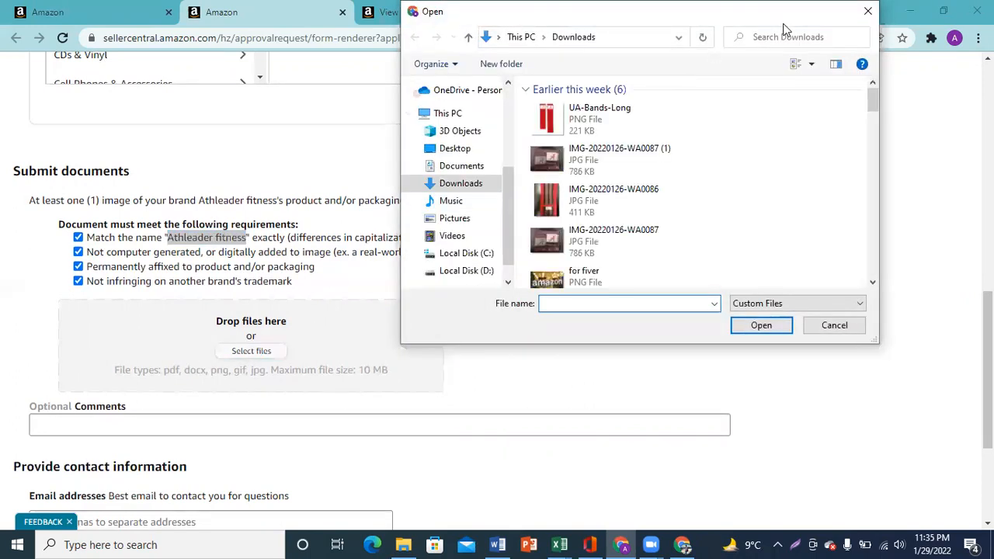
left_click(619, 118)
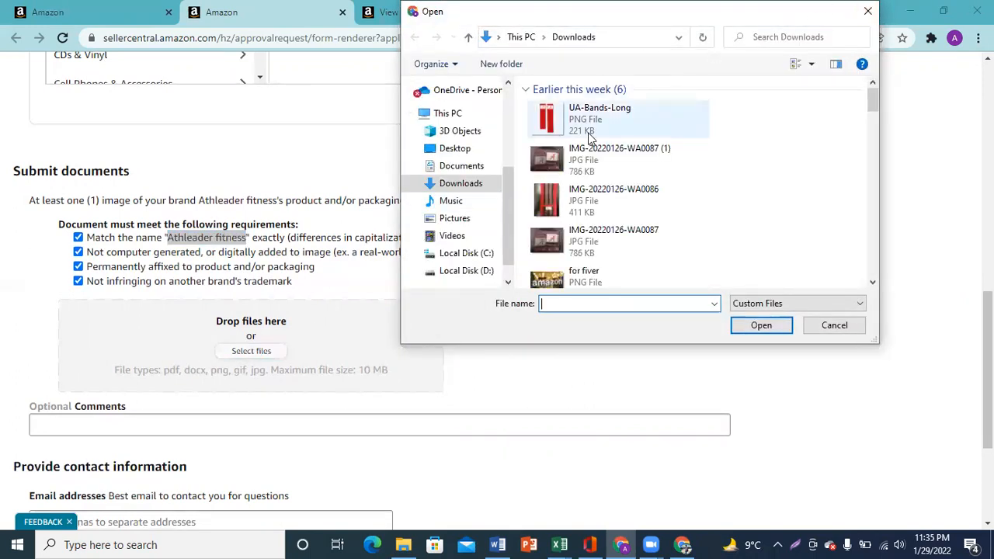
left_click(619, 159)
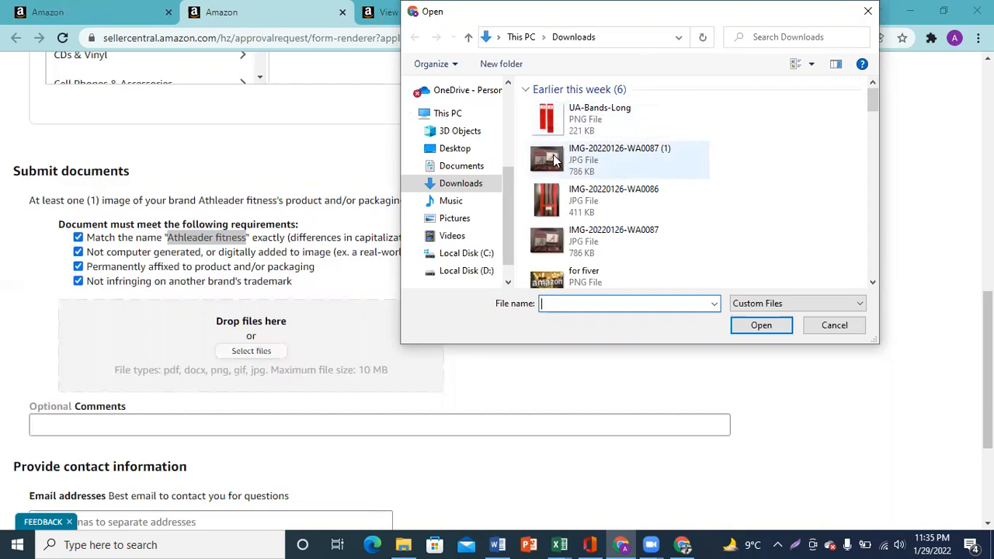
left_click(618, 158)
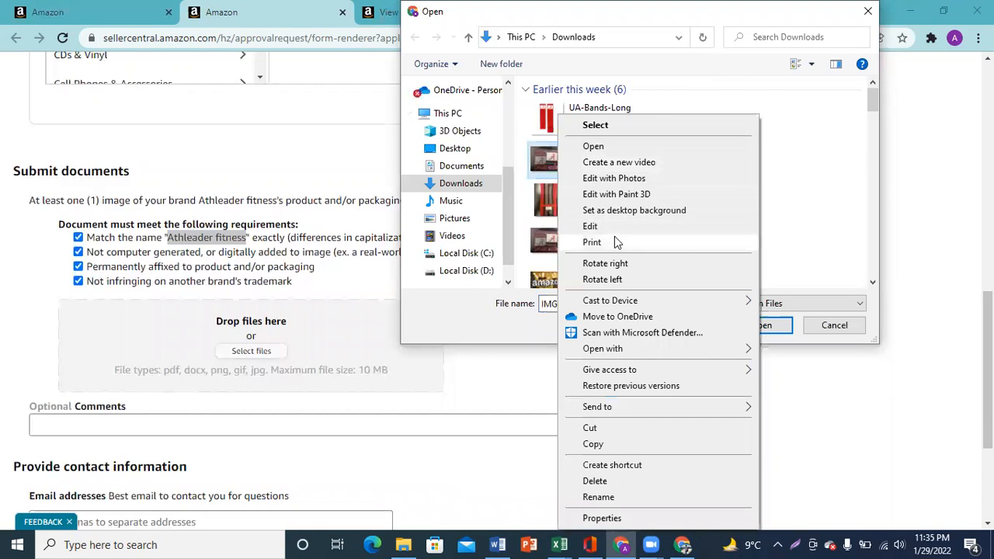
mouse_move(780, 205)
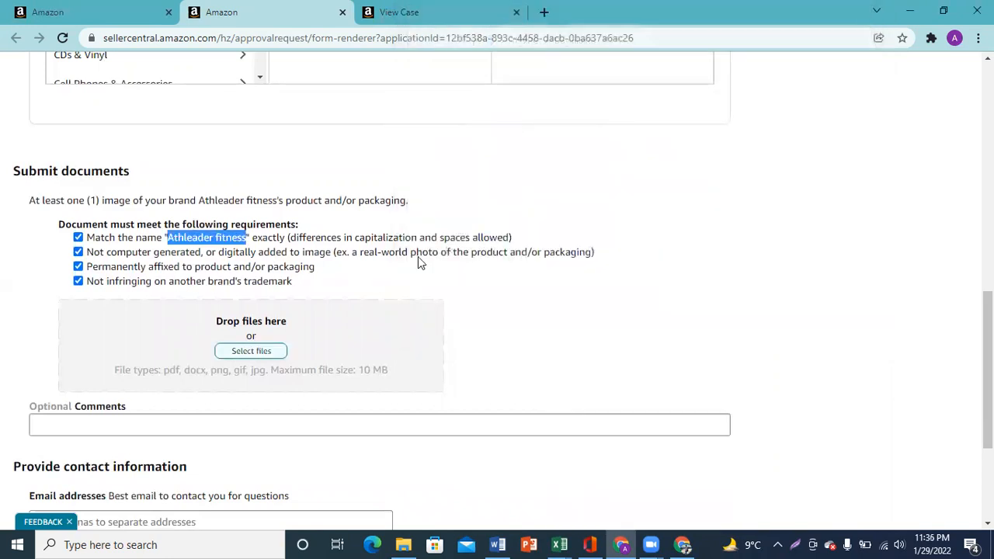
mouse_move(376, 260)
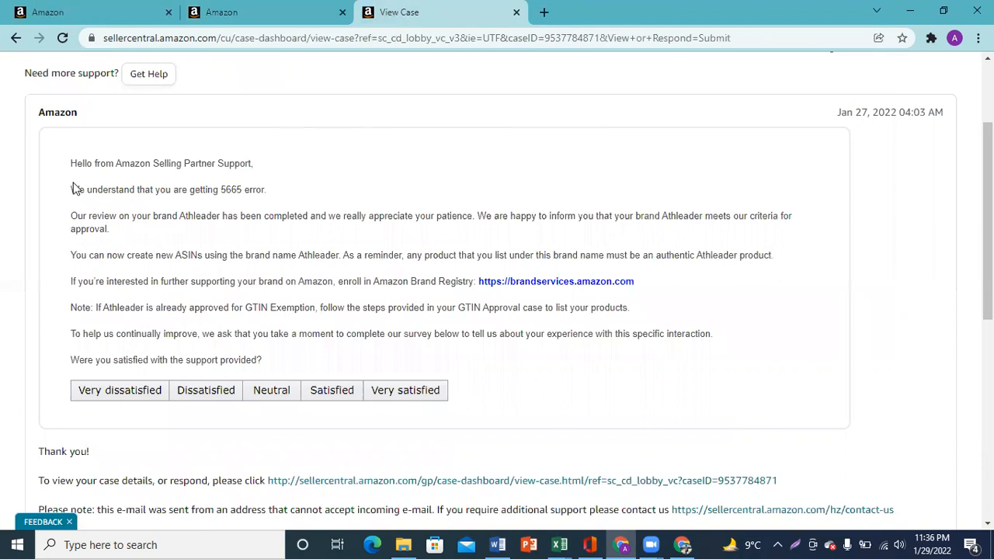
left_click_drag(72, 163, 199, 163)
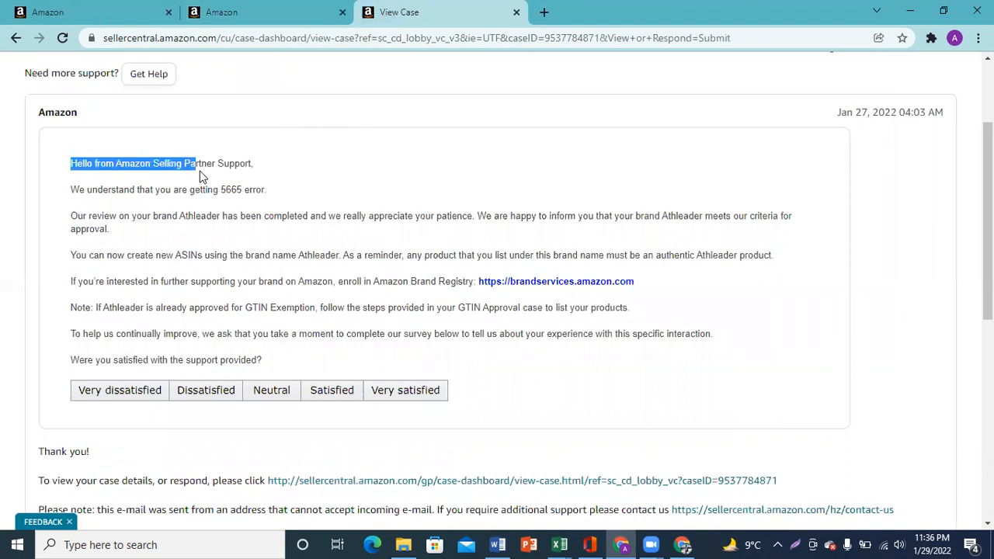